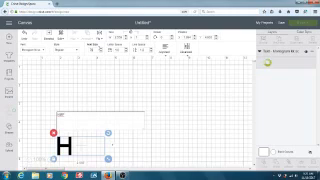
# Step: Extend the H text box to read HMP by adding MP
pyautogui.write('MP')
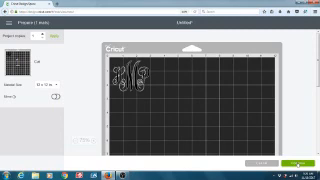
# Step: Continue from the mat preview of the welded monogram to the machine-connection step
pyautogui.click(300, 138)
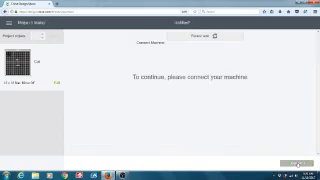